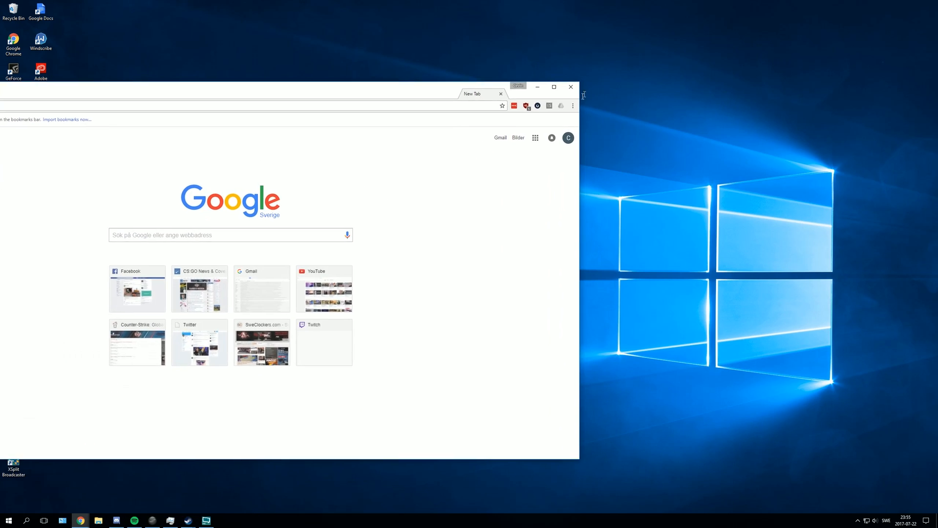
{"action": "left_click", "coordinate": [570, 87]}
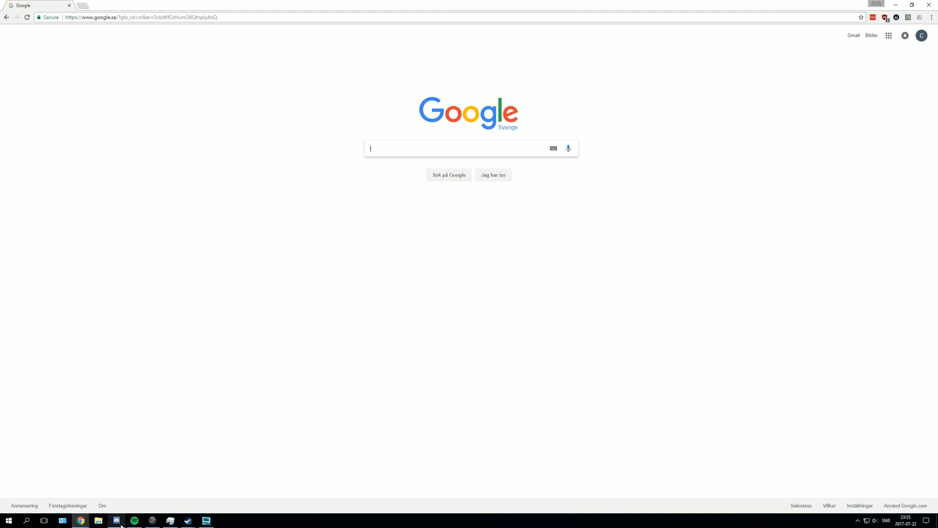
{"action": "mouse_move", "coordinate": [117, 520]}
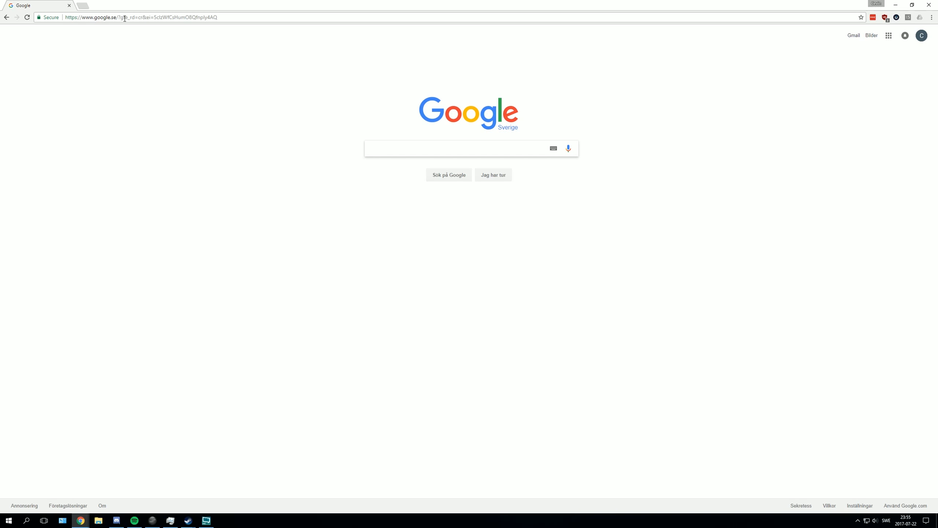
{"action": "type", "text": "http://leyer.download/9928339/memu"}
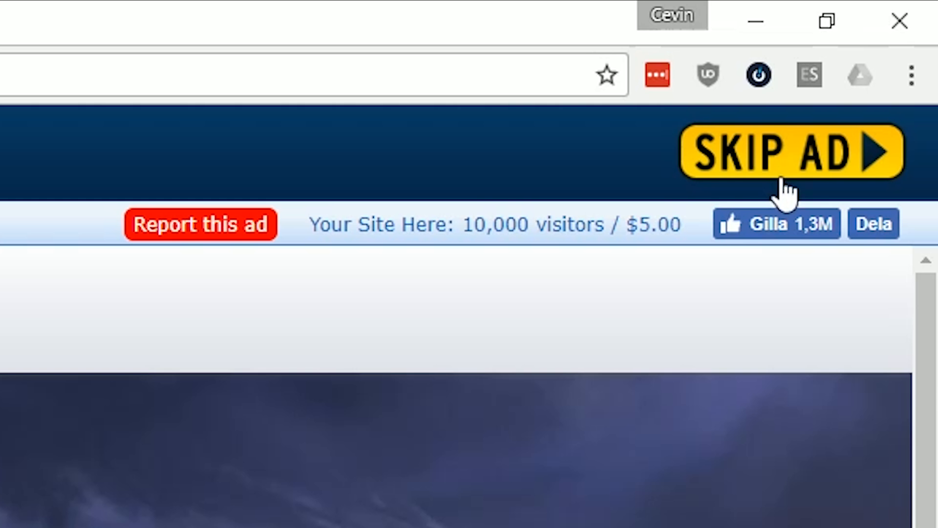
{"action": "mouse_move", "coordinate": [843, 174]}
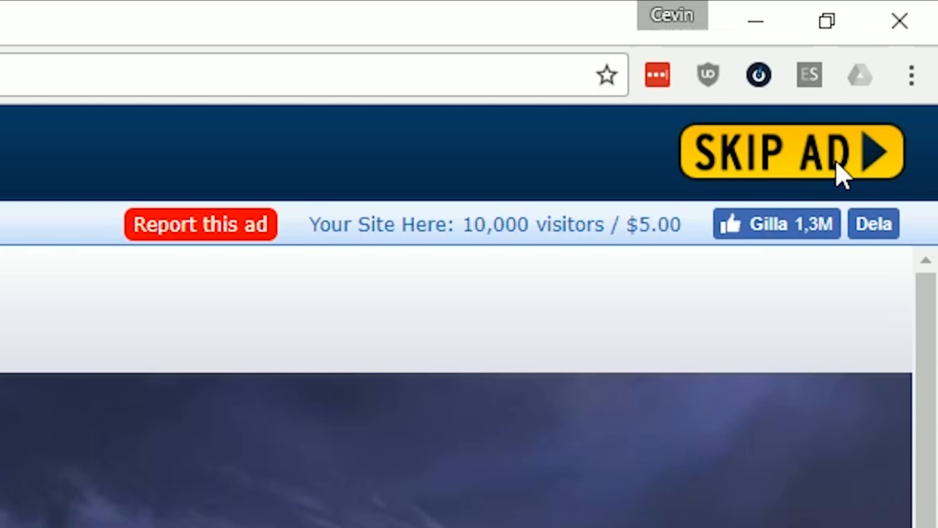
Step: Skip the advertisement so the MEmu homepage loads
{"action": "left_click", "coordinate": [784, 151]}
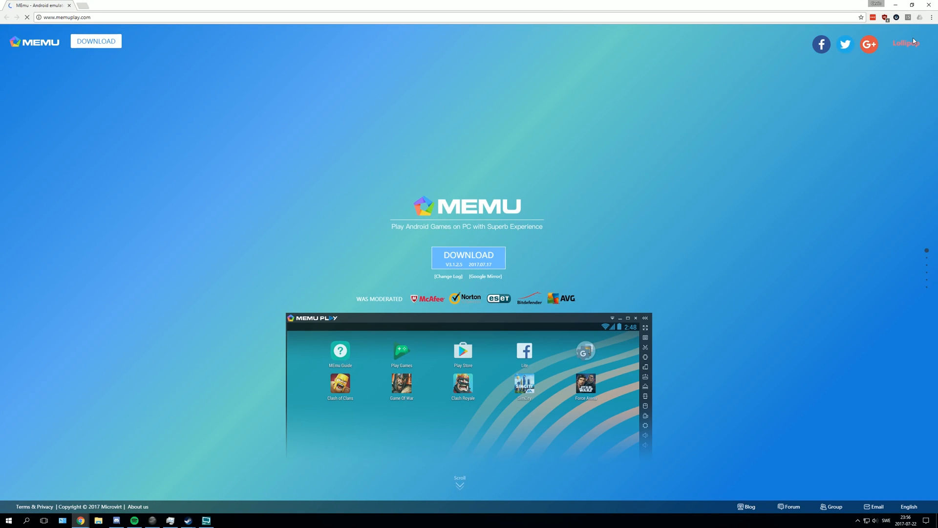
{"action": "mouse_move", "coordinate": [454, 248]}
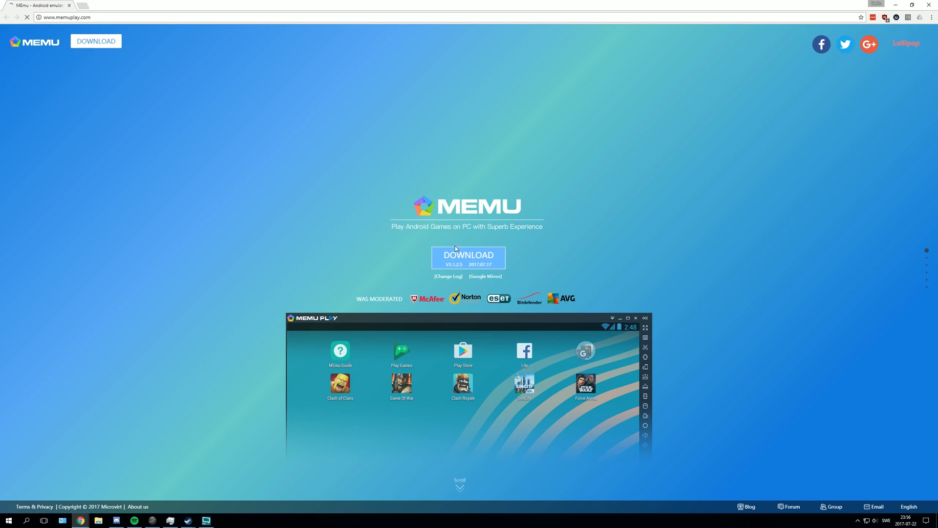
Step: Download Memu-Setup.exe from memuplay.com and launch the installer
{"action": "left_click", "coordinate": [468, 257]}
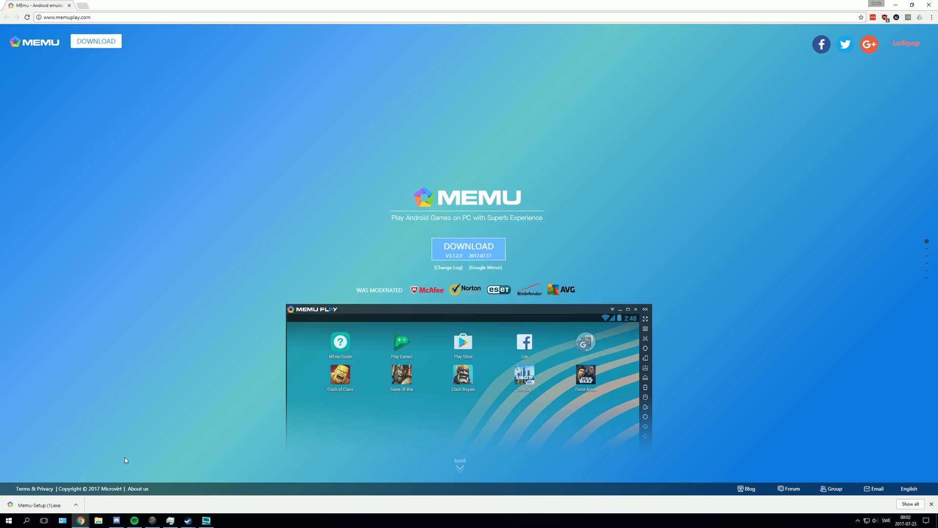
{"action": "scroll", "scroll_direction": "down", "scroll_amount": 3}
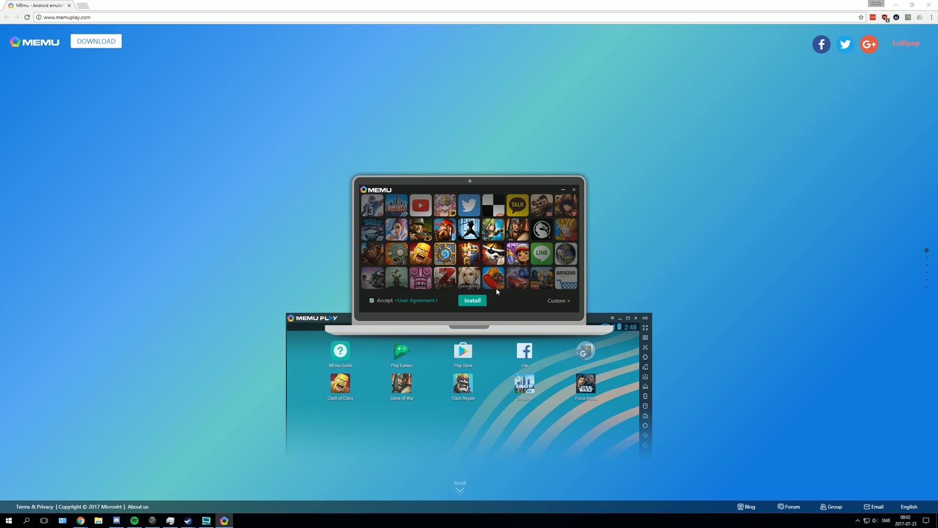
{"action": "mouse_move", "coordinate": [563, 304]}
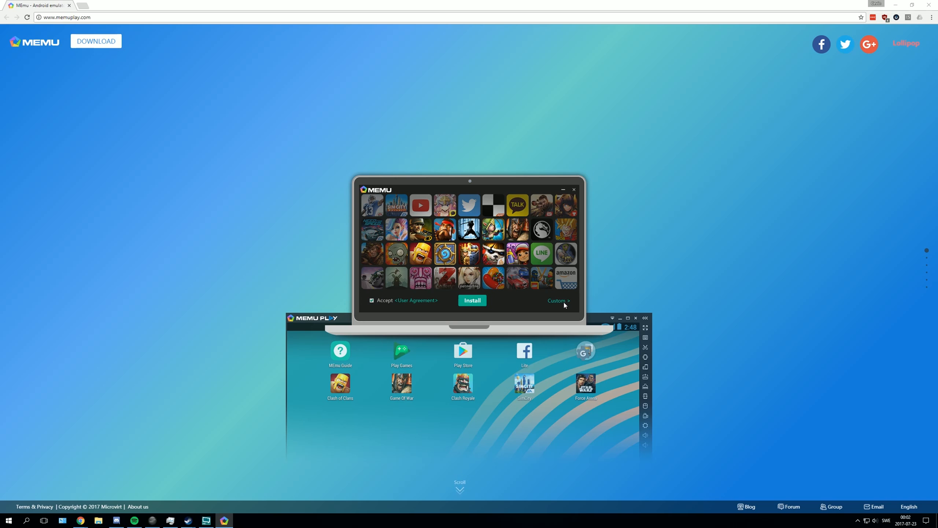
Step: Show the installer's Custom options and begin browsing for a different directory
{"action": "left_click", "coordinate": [556, 300]}
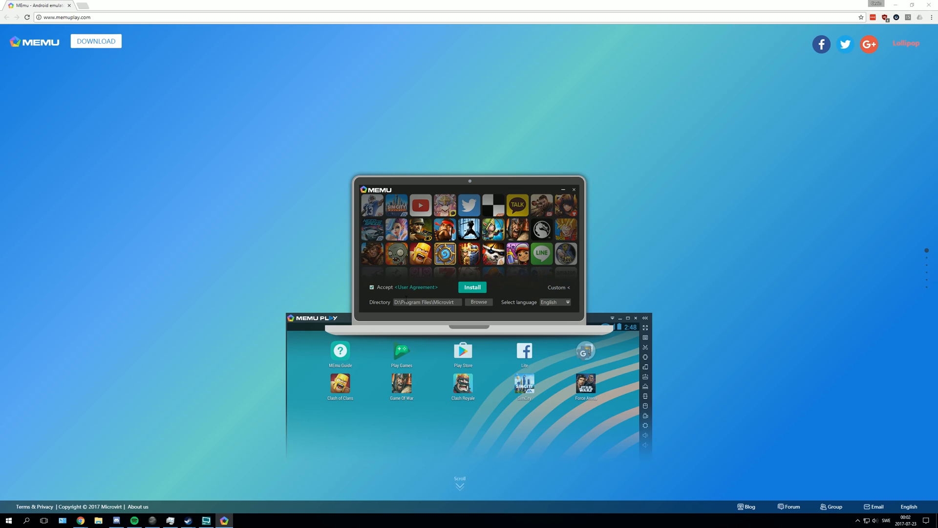
{"action": "mouse_move", "coordinate": [374, 304]}
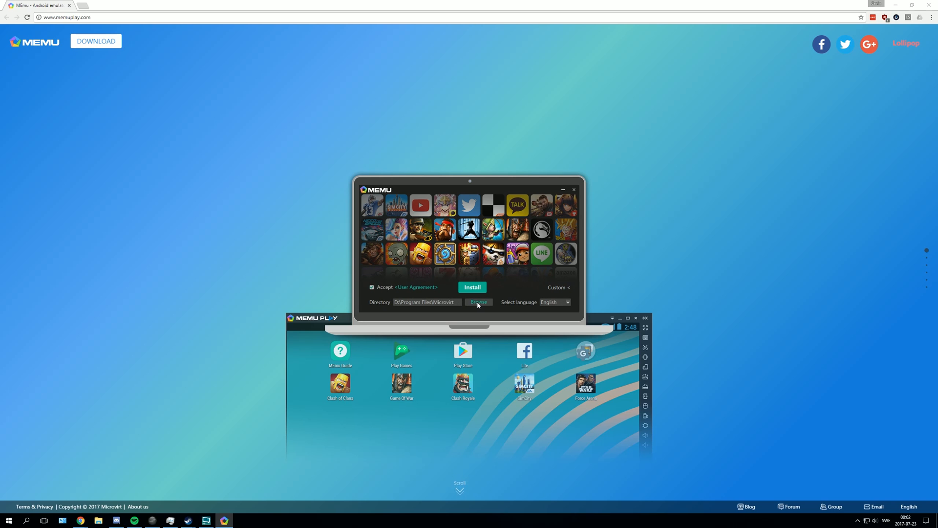
{"action": "left_click", "coordinate": [478, 302]}
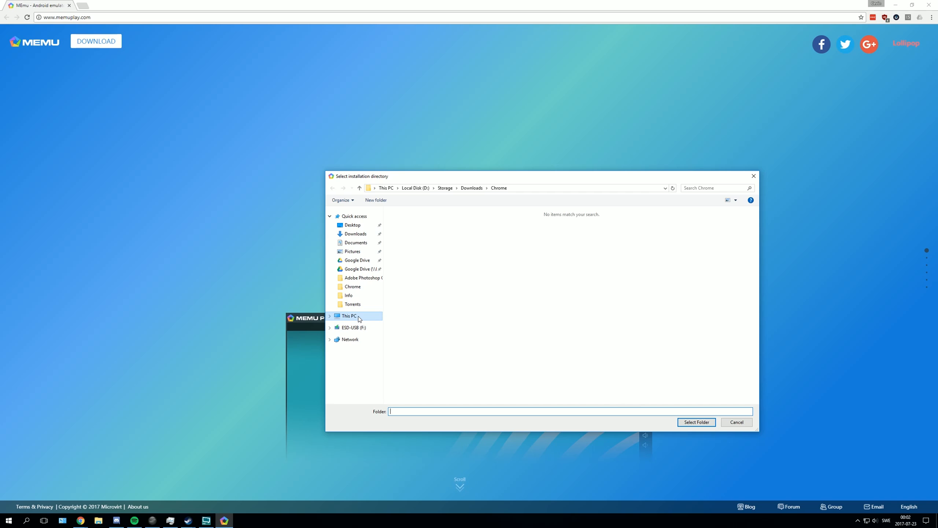
Step: Select the Memu folder on Local Disk (E:) as the installation directory
{"action": "left_click", "coordinate": [348, 316]}
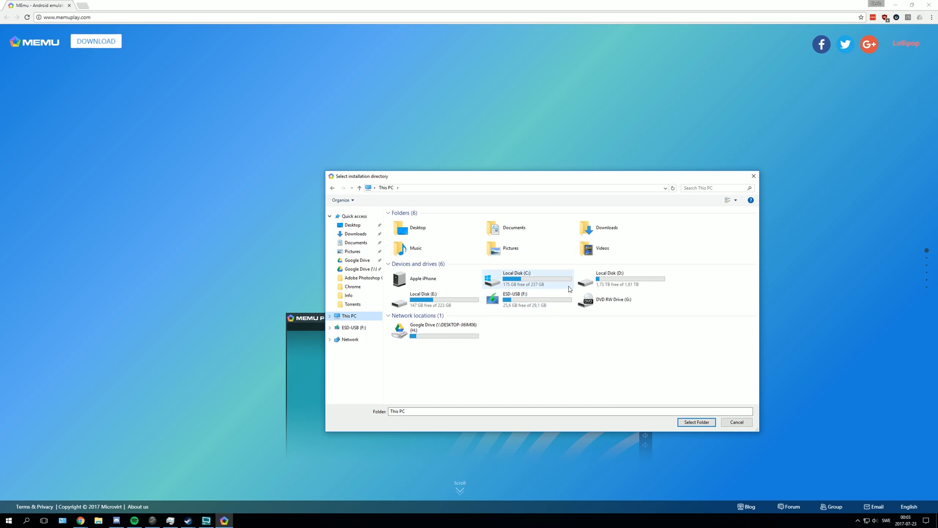
{"action": "left_click", "coordinate": [423, 300]}
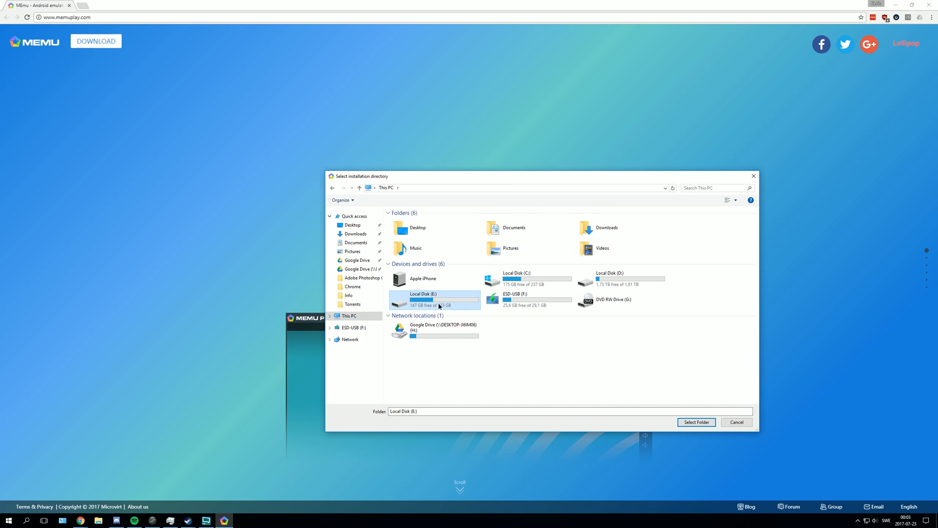
{"action": "double_click", "coordinate": [423, 299]}
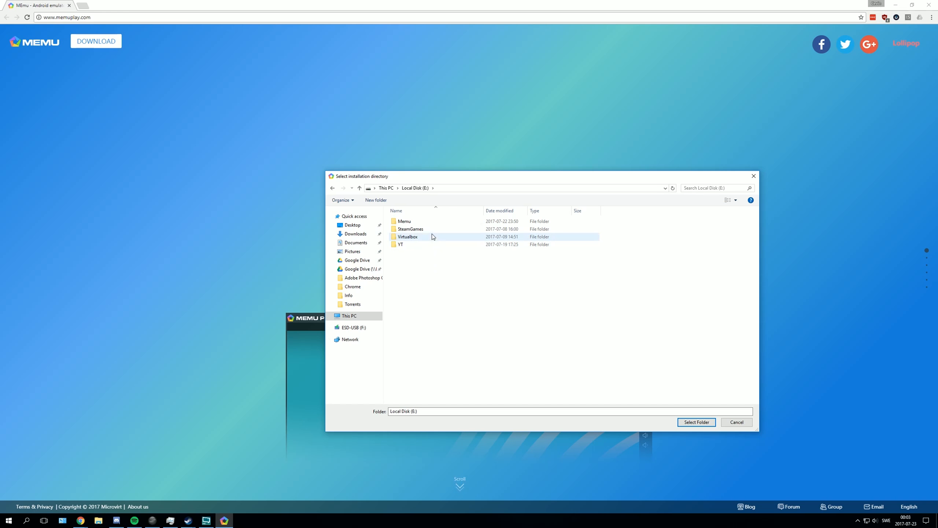
{"action": "double_click", "coordinate": [403, 221]}
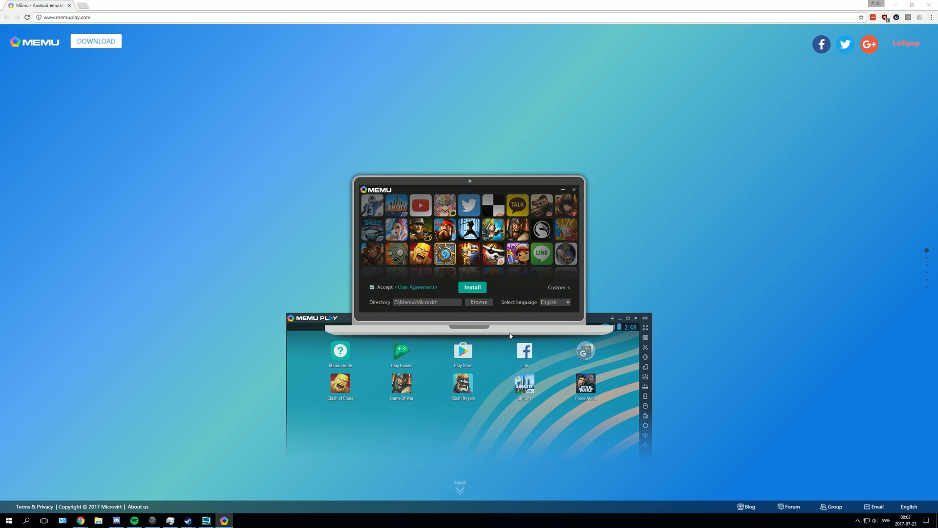
{"action": "mouse_move", "coordinate": [470, 310]}
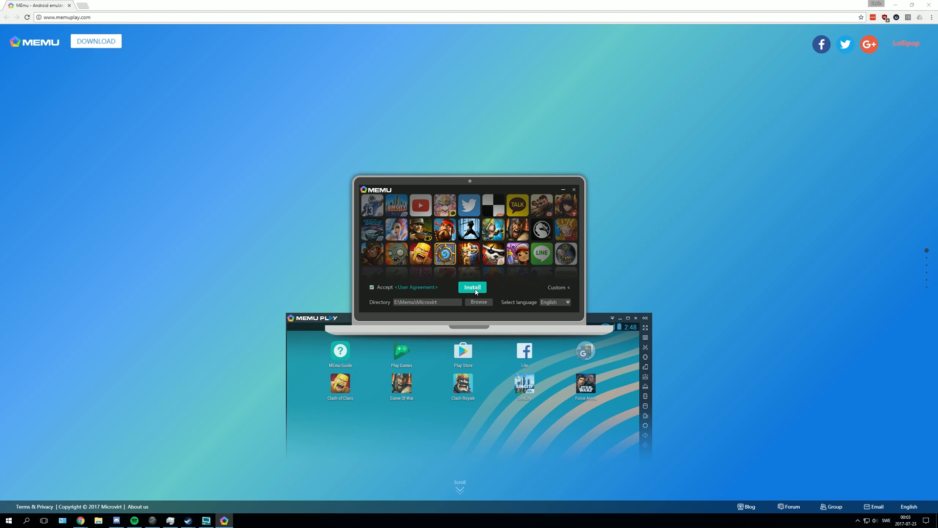
Step: Install MEmu into E:\Memu\Microvirt and let it launch to the Android home screen
{"action": "left_click", "coordinate": [472, 288]}
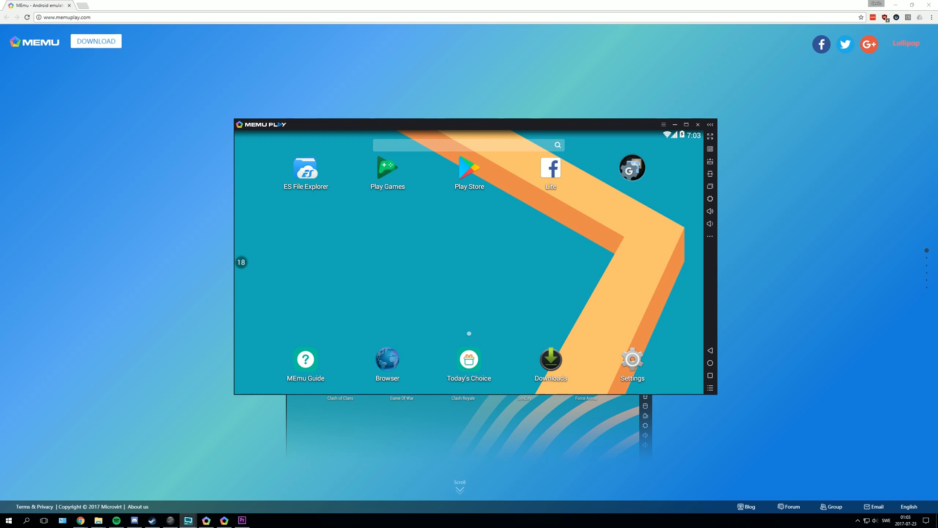
{"action": "mouse_move", "coordinate": [467, 244]}
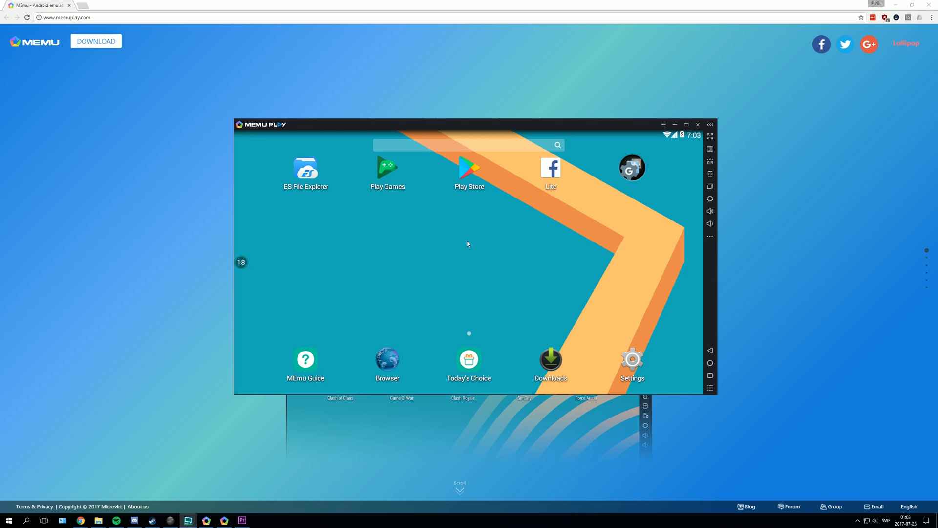
{"action": "mouse_move", "coordinate": [470, 185]}
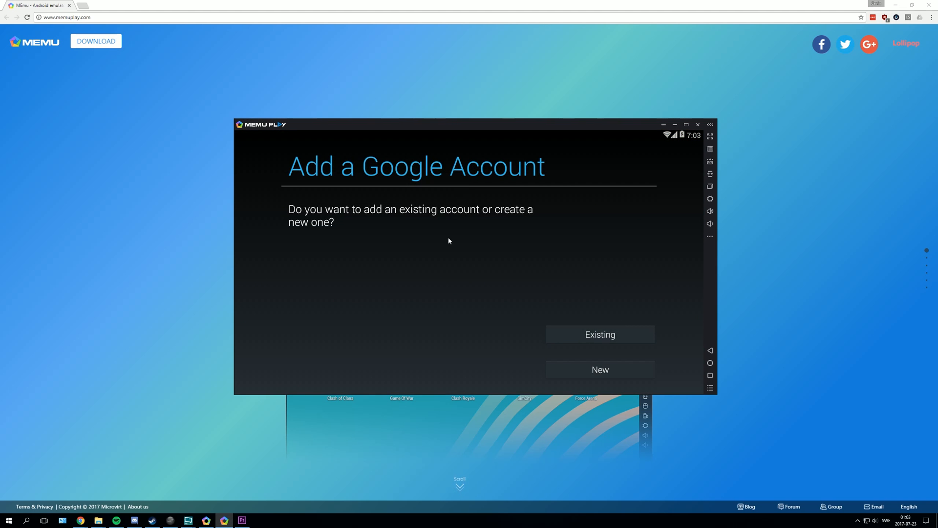
{"action": "mouse_move", "coordinate": [493, 284]}
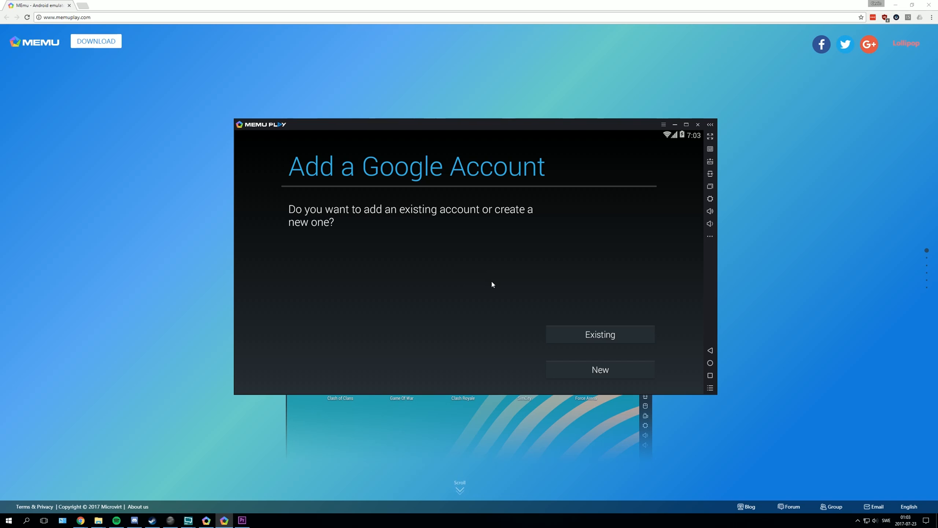
{"action": "mouse_move", "coordinate": [578, 376]}
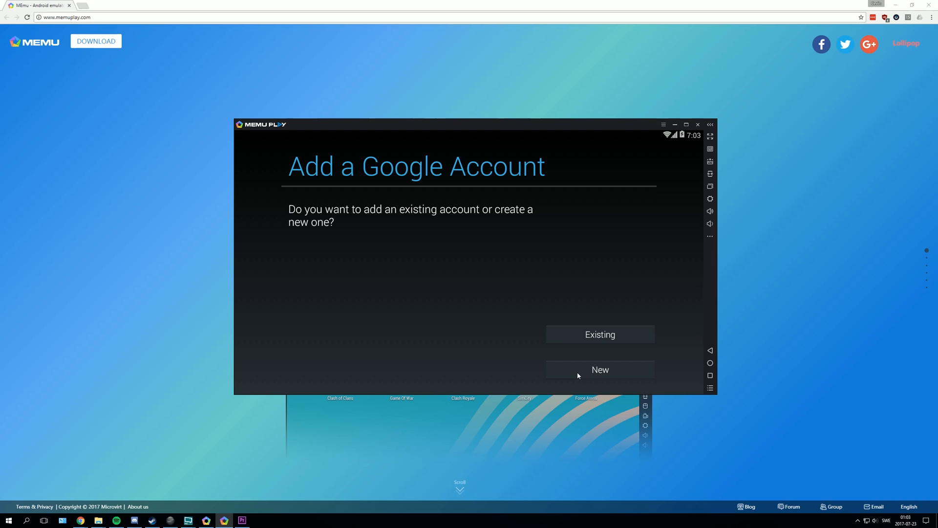
{"action": "mouse_move", "coordinate": [527, 326]}
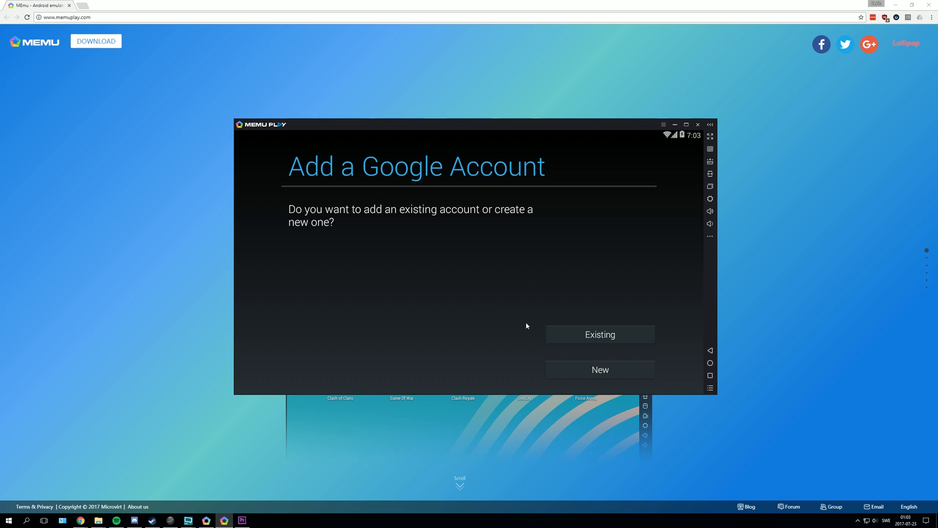
Step: Choose Existing on the Add a Google Account screen to reach the Sign in form
{"action": "left_click", "coordinate": [599, 334]}
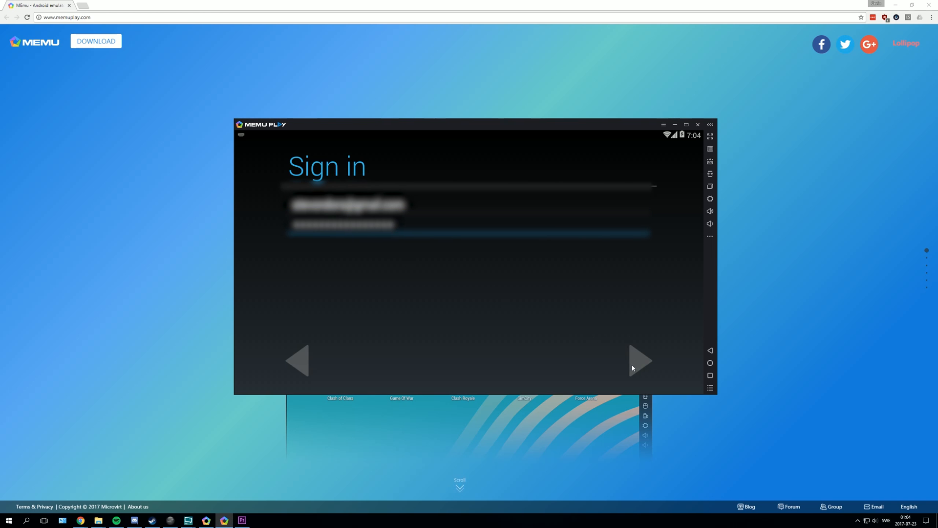
Step: Submit the Google credentials, accept the terms, pass Google services and decline payment info with No Thanks
{"action": "left_click", "coordinate": [640, 361]}
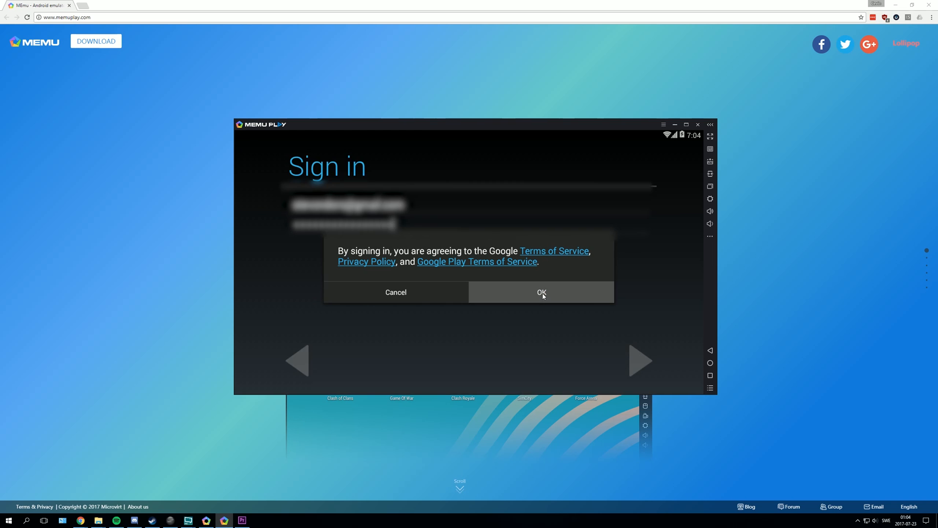
{"action": "left_click", "coordinate": [541, 292]}
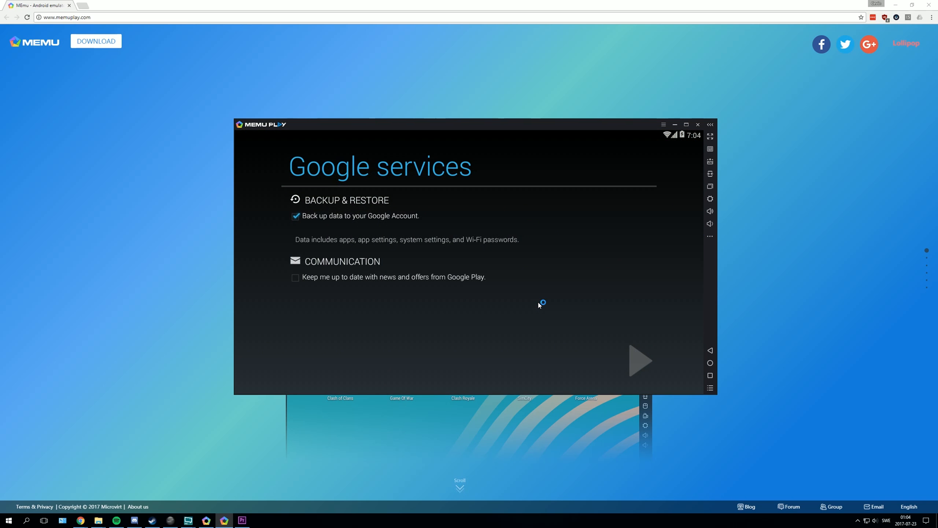
{"action": "mouse_move", "coordinate": [408, 208]}
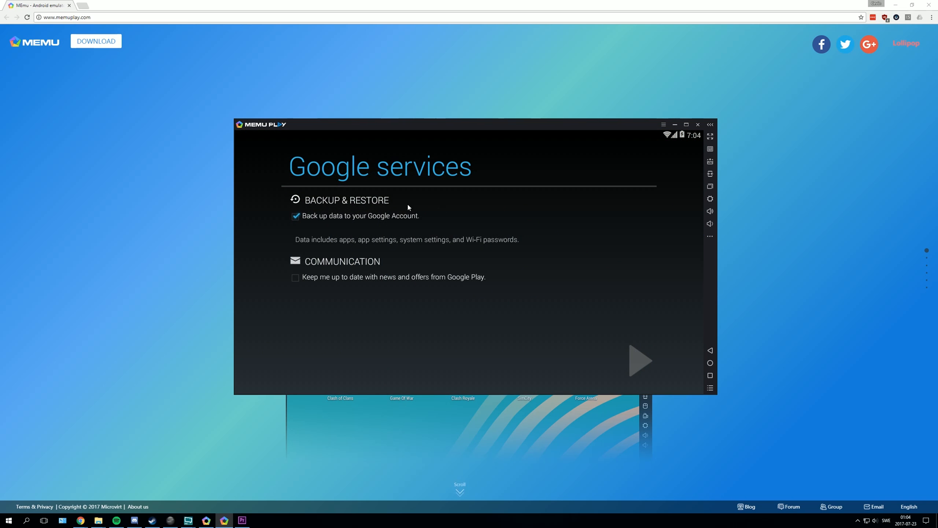
{"action": "mouse_move", "coordinate": [645, 366]}
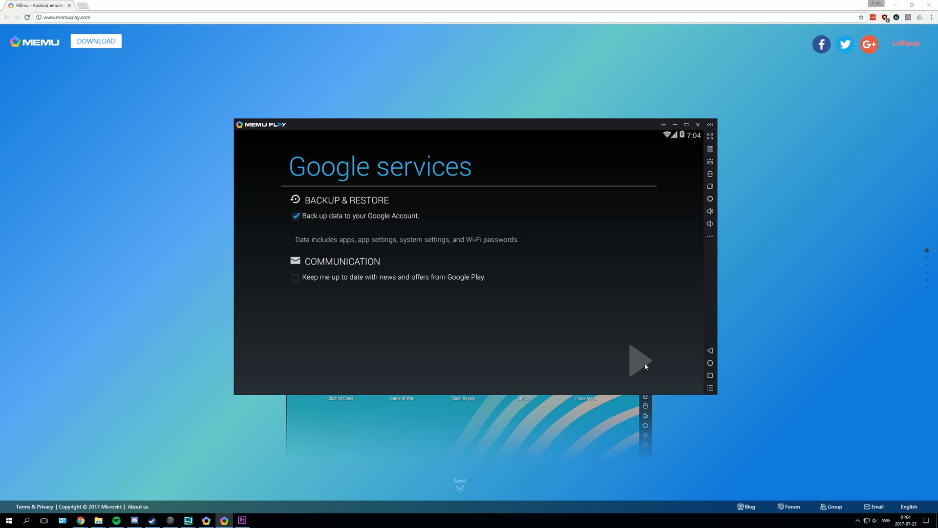
{"action": "left_click", "coordinate": [640, 361]}
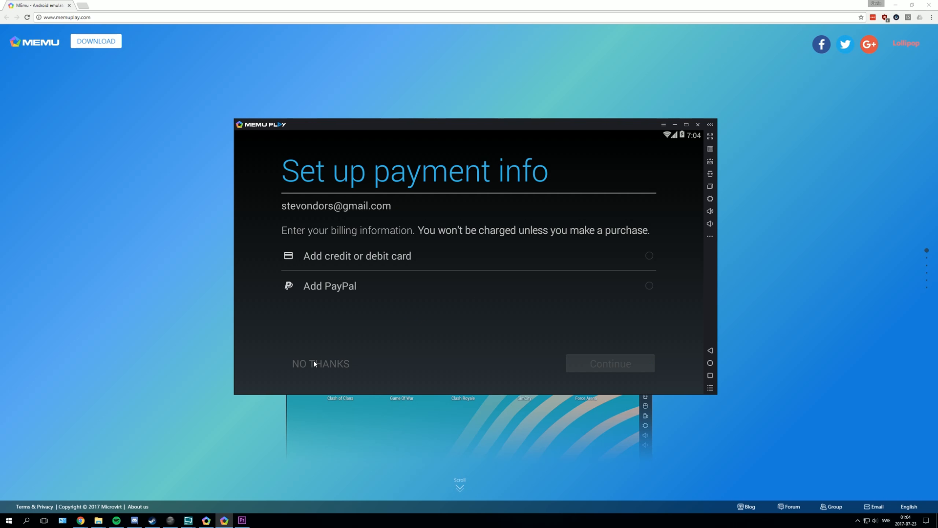
{"action": "left_click", "coordinate": [321, 363]}
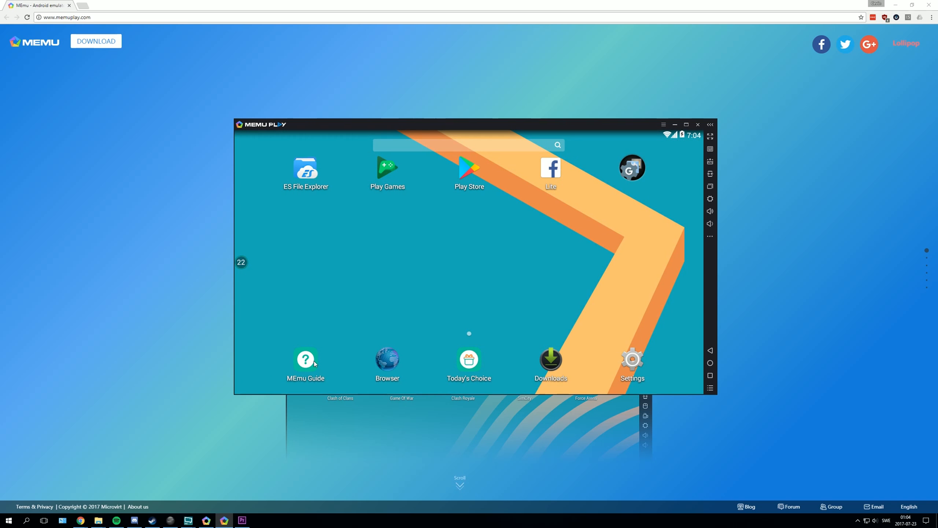
{"action": "mouse_move", "coordinate": [435, 316]}
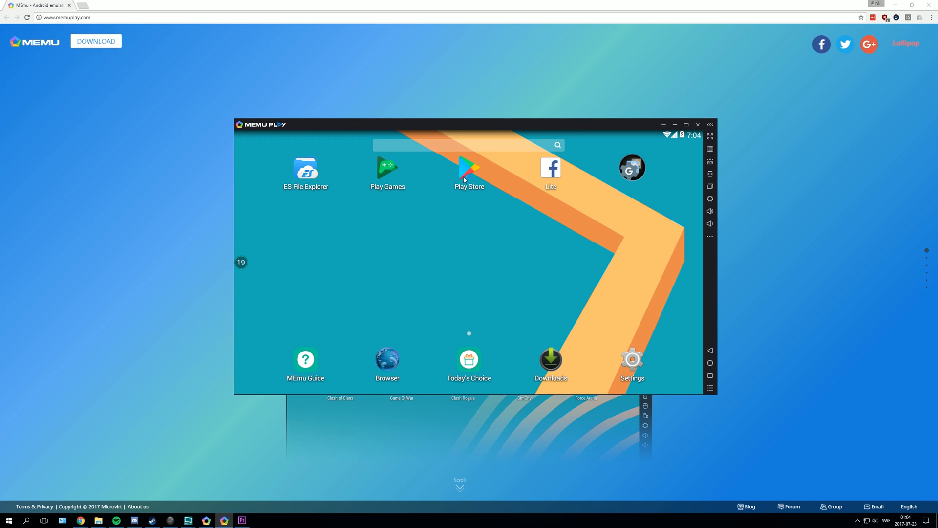
Step: Search Google Play for snapchat and bring up Snapchat's store page
{"action": "left_click", "coordinate": [469, 169]}
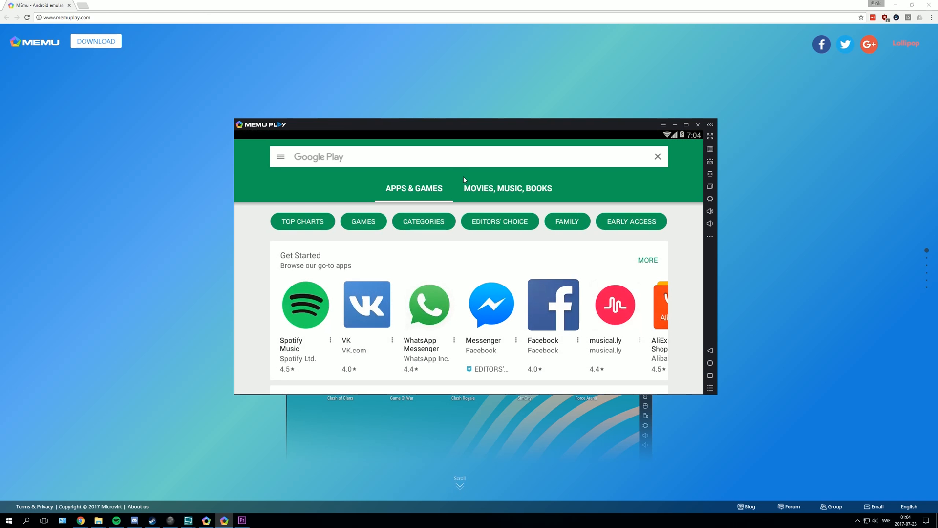
{"action": "left_click", "coordinate": [419, 157]}
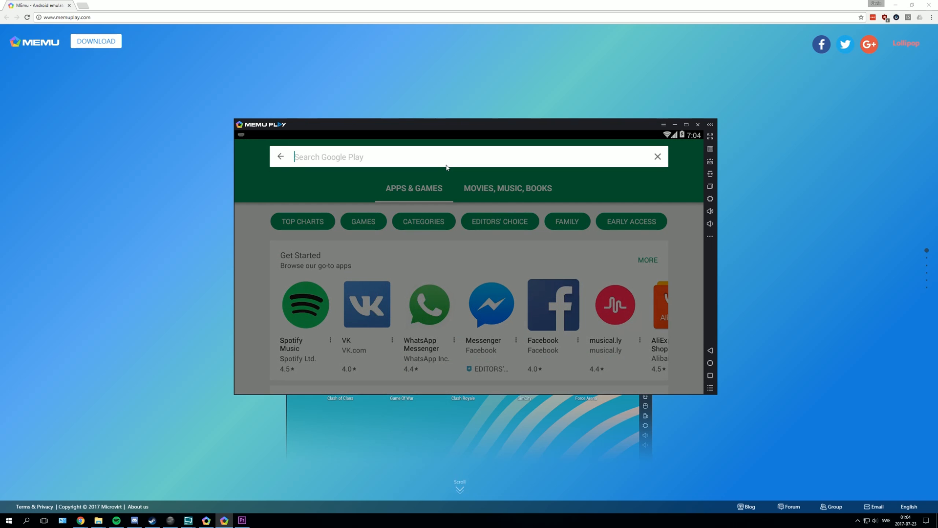
{"action": "type", "text": "snapchjat"}
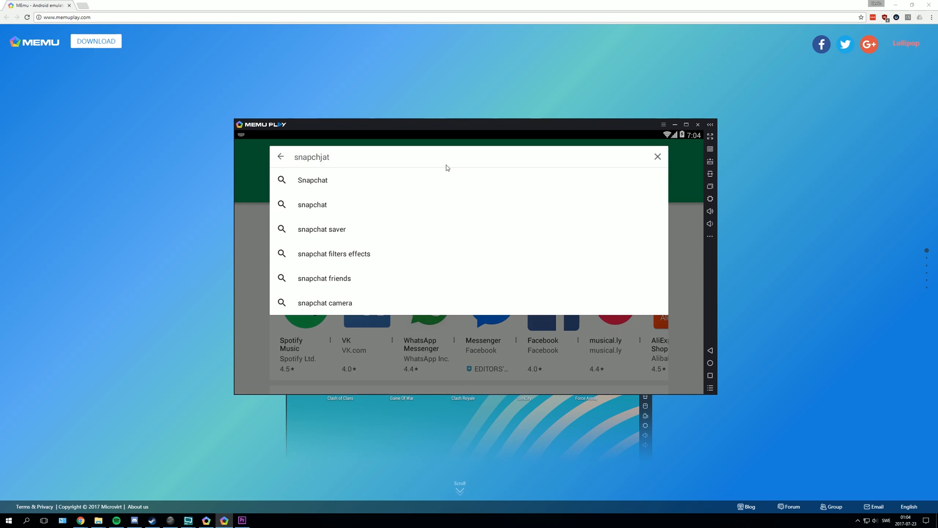
{"action": "left_click", "coordinate": [313, 180]}
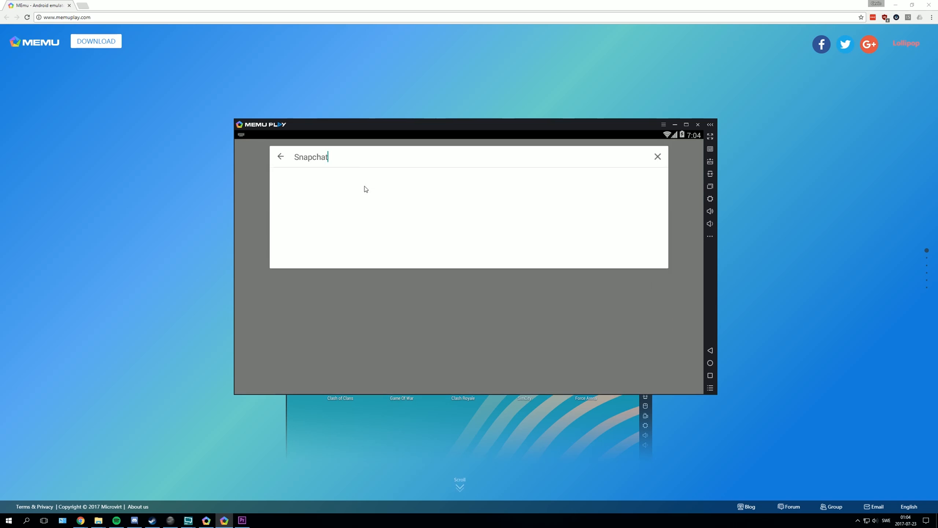
{"action": "key", "text": "Return"}
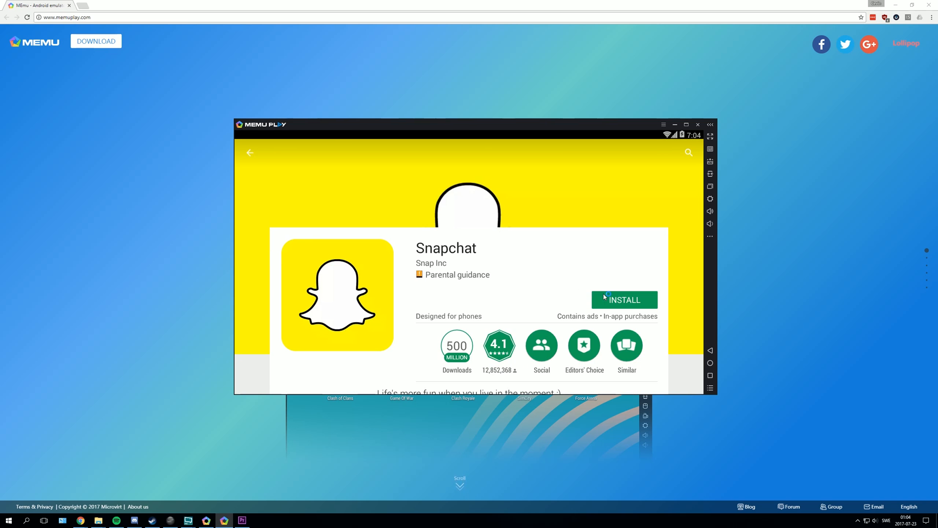
Step: Install Snapchat, accepting its requested permissions
{"action": "left_click", "coordinate": [625, 301]}
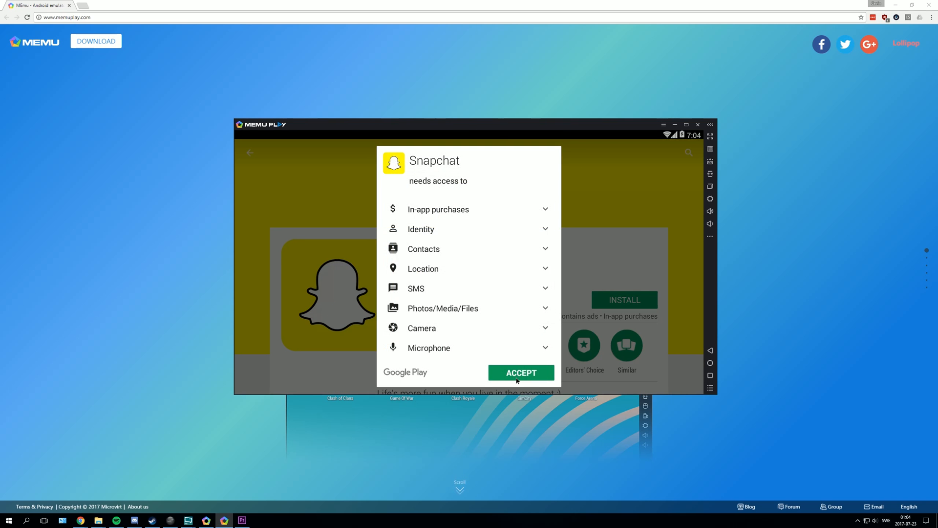
{"action": "left_click", "coordinate": [520, 372]}
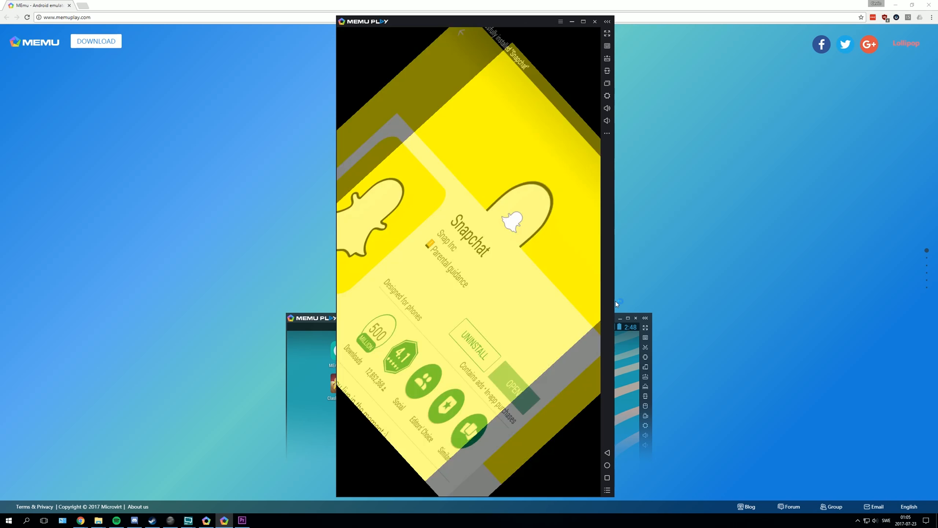
Step: Launch Snapchat from its Play Store page to reach the log-in and sign-up welcome screen
{"action": "left_click", "coordinate": [513, 386]}
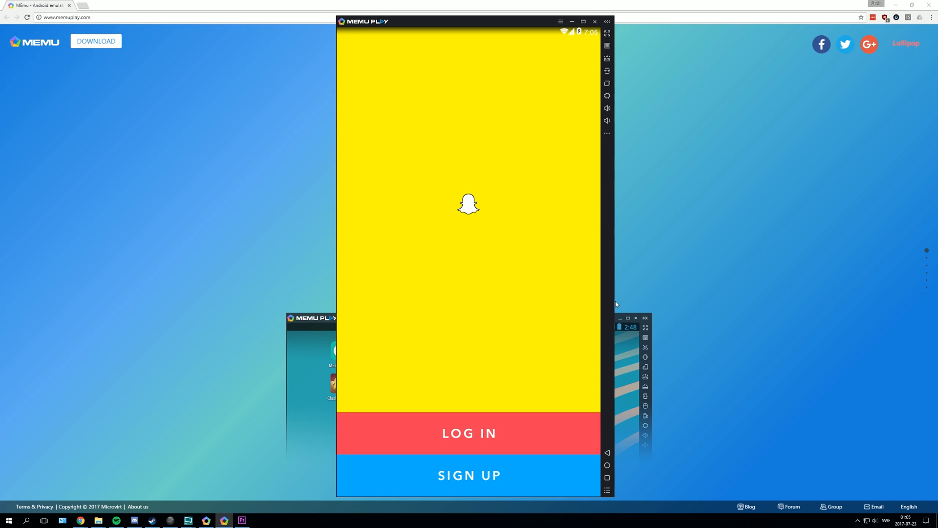
{"action": "mouse_move", "coordinate": [579, 321]}
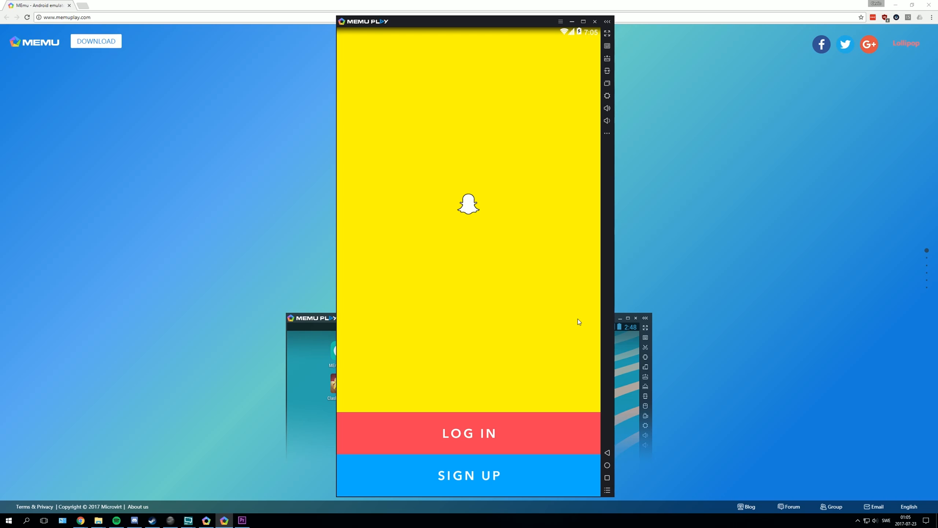
{"action": "mouse_move", "coordinate": [556, 341]}
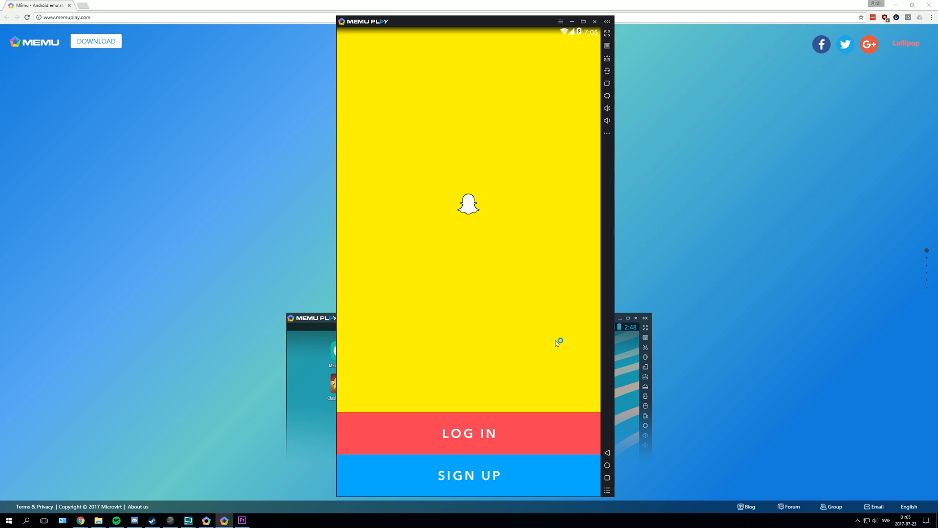
{"action": "mouse_move", "coordinate": [551, 345]}
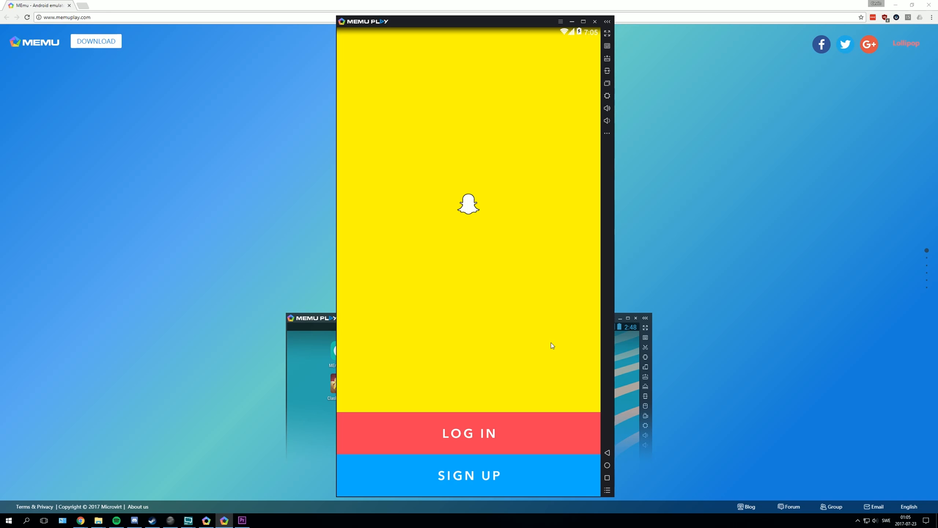
{"action": "mouse_move", "coordinate": [549, 348]}
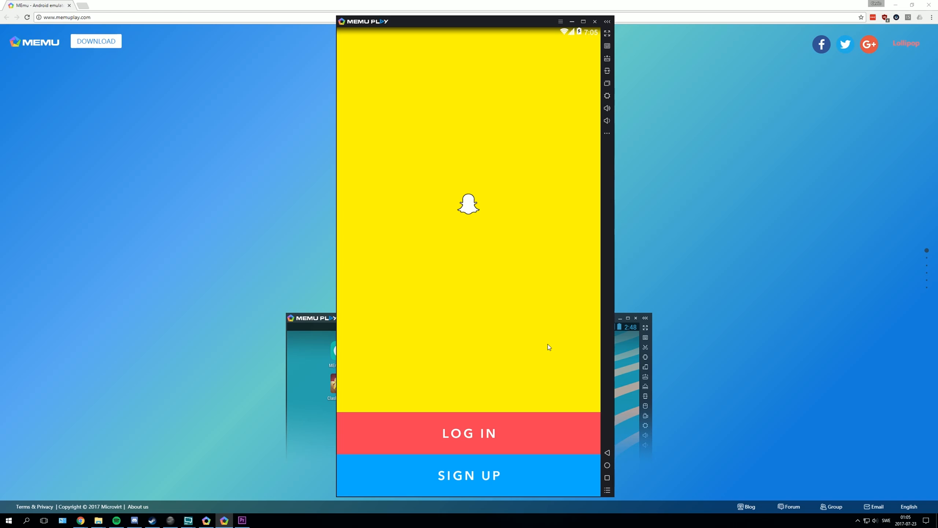
{"action": "mouse_move", "coordinate": [524, 365]}
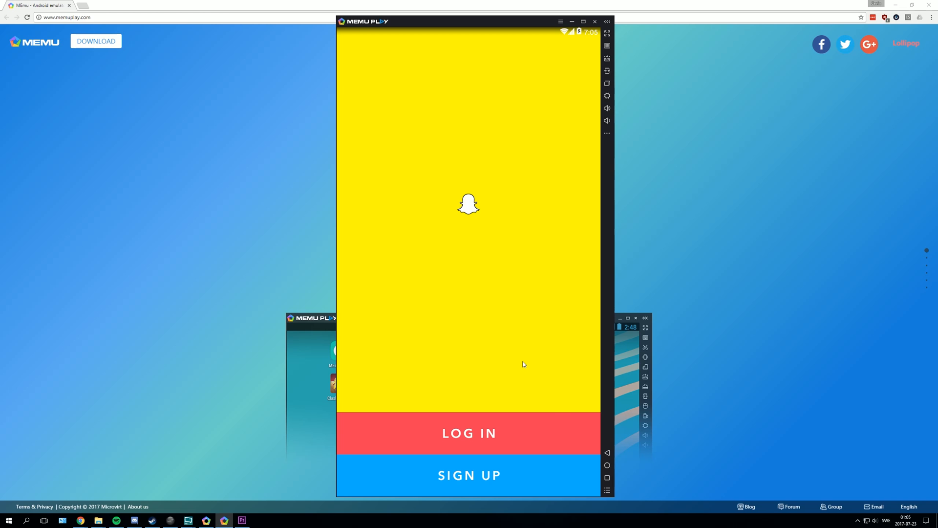